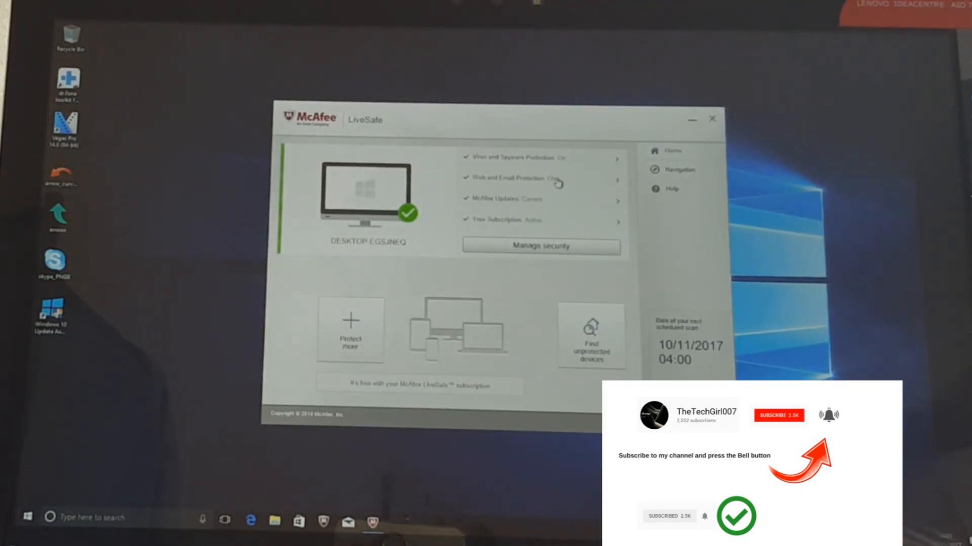
# Step: Review the McAfee LiveSafe Home panel, then open an MSN Money article in the browser
pyautogui.click(712, 120)
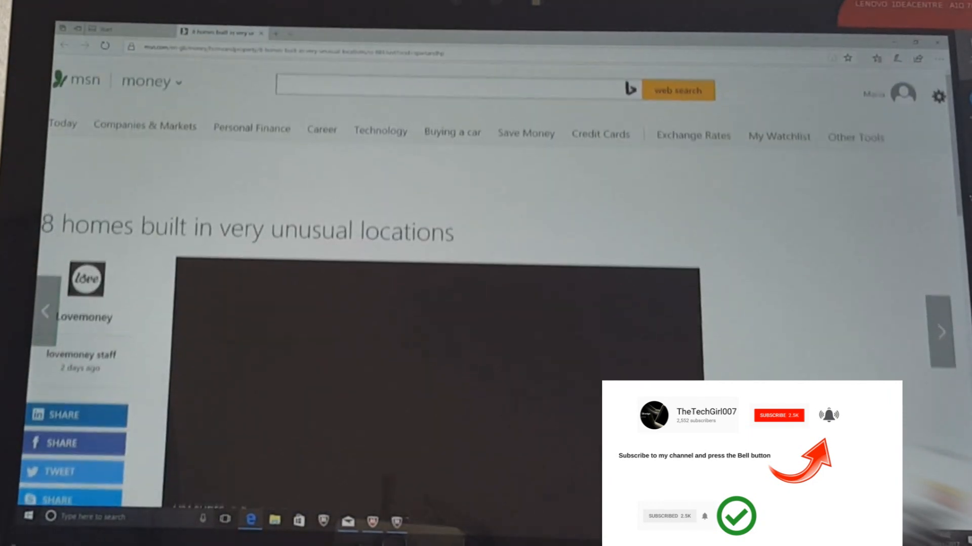
# Step: Return to the Edge Start page news feed and advance the featured story carousel
pyautogui.click(453, 85)
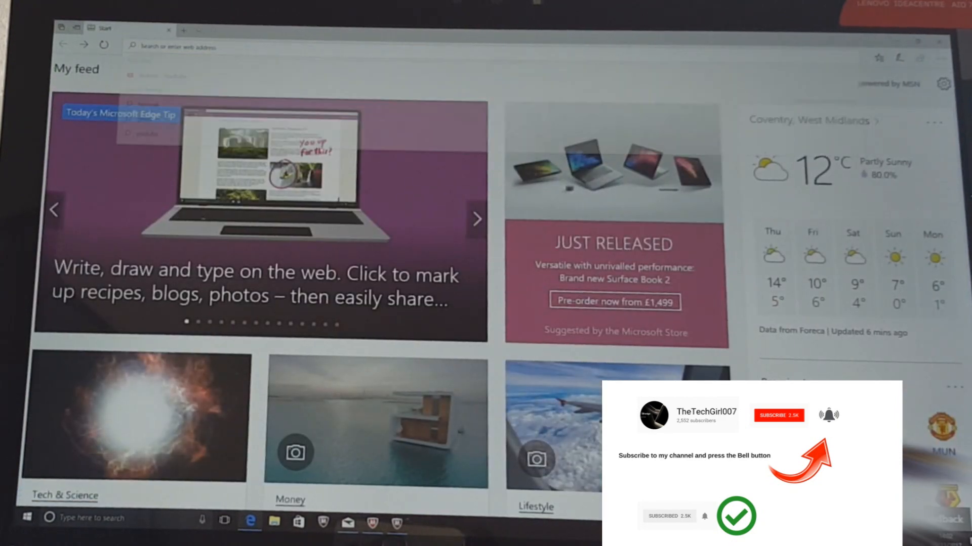
pyautogui.rightClick(347, 523)
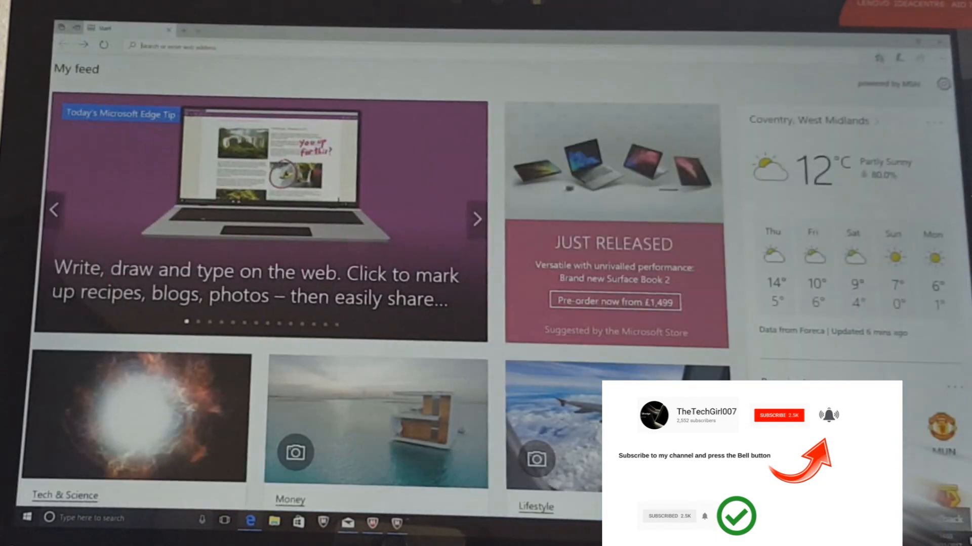
pyautogui.scroll(3)
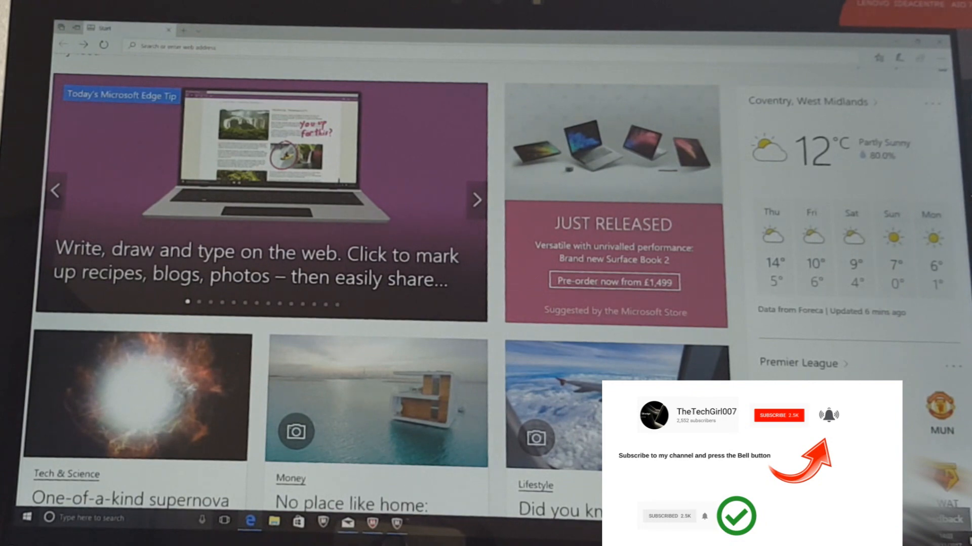
pyautogui.click(476, 200)
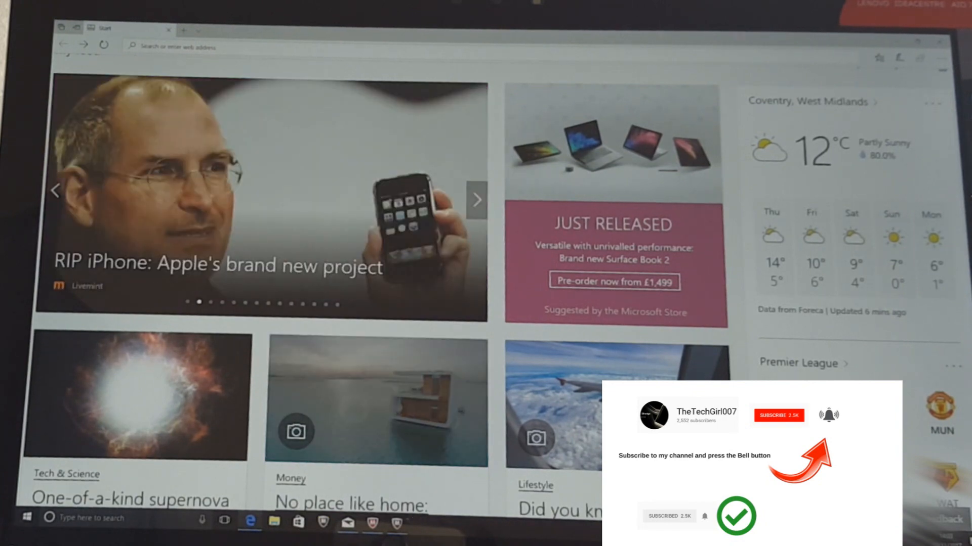
pyautogui.click(374, 403)
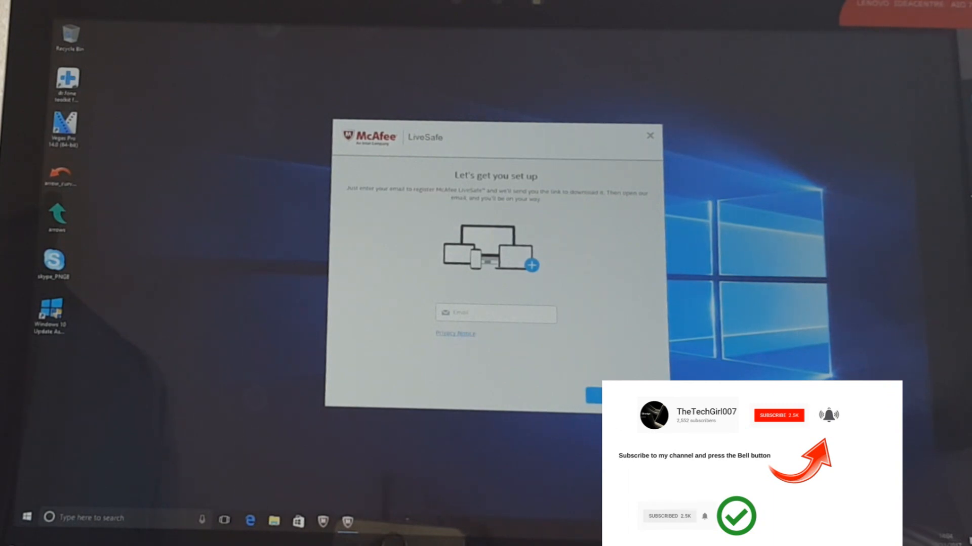
pyautogui.moveTo(364, 32)
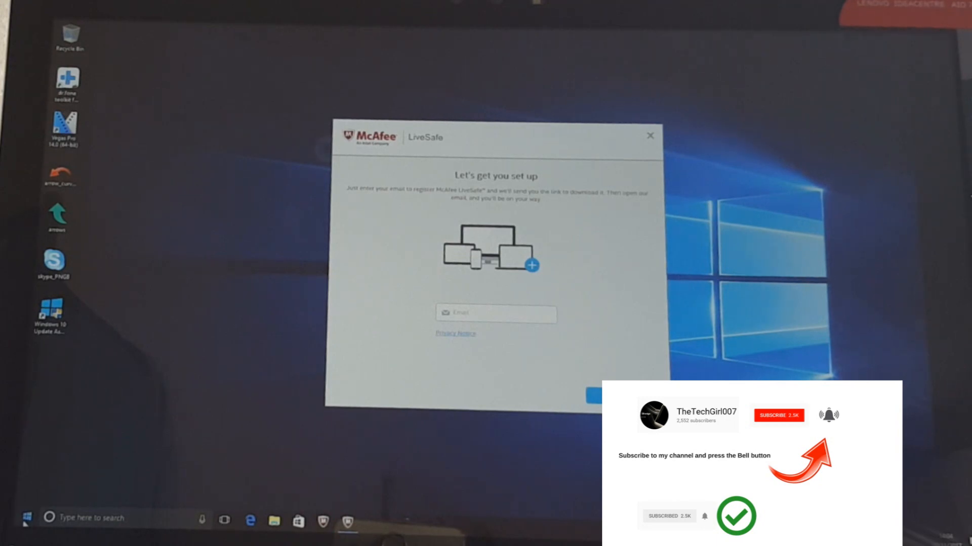
# Step: Bring up the Start button's quick link menu to reach Device Manager
pyautogui.rightClick(9, 517)
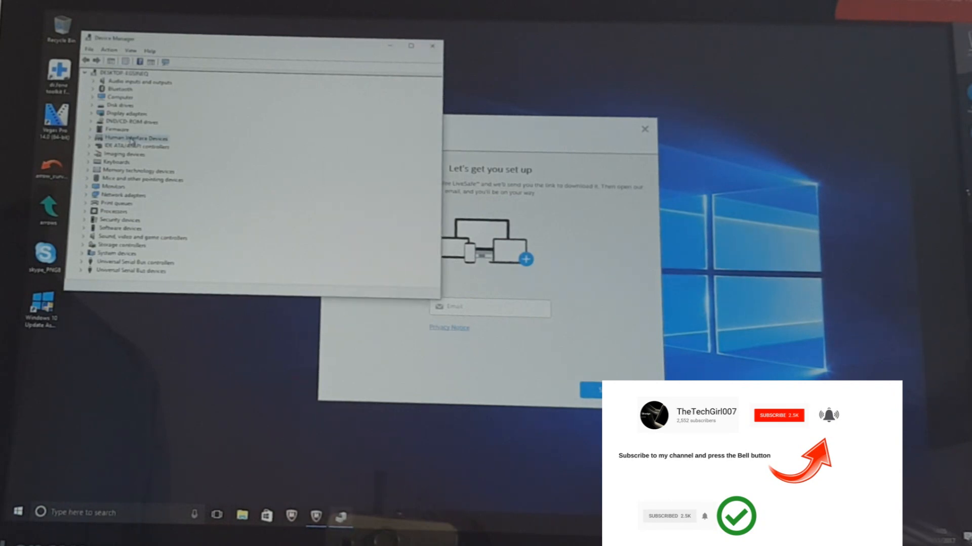
# Step: Expand Human Interface Devices in Device Manager to show the HID-compliant touch screen
pyautogui.click(241, 515)
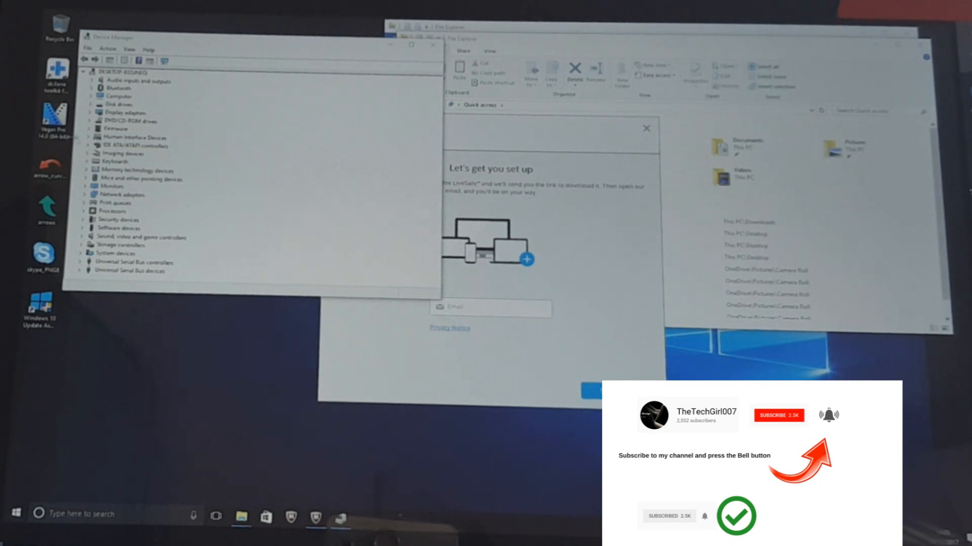
pyautogui.click(90, 138)
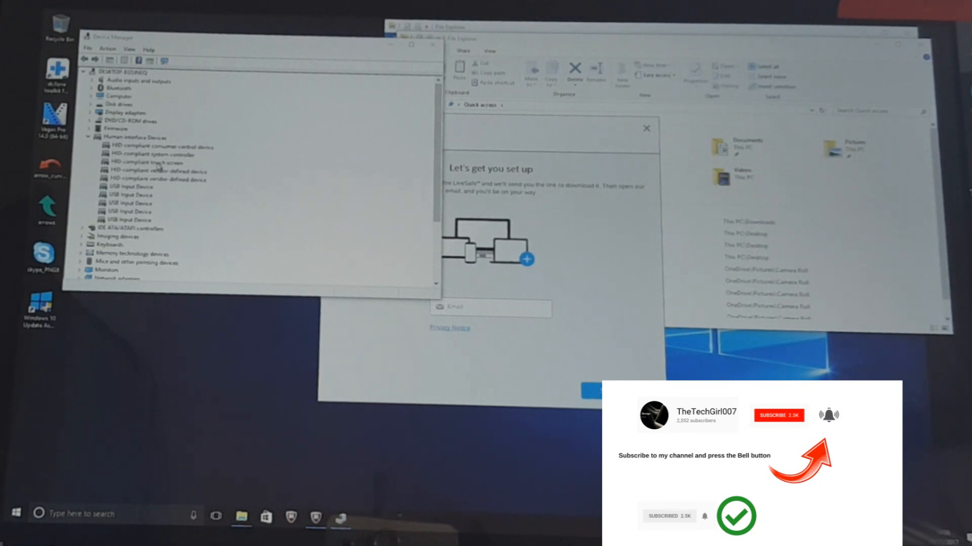
# Step: Disable the HID-compliant touch screen device and confirm with Yes
pyautogui.rightClick(154, 162)
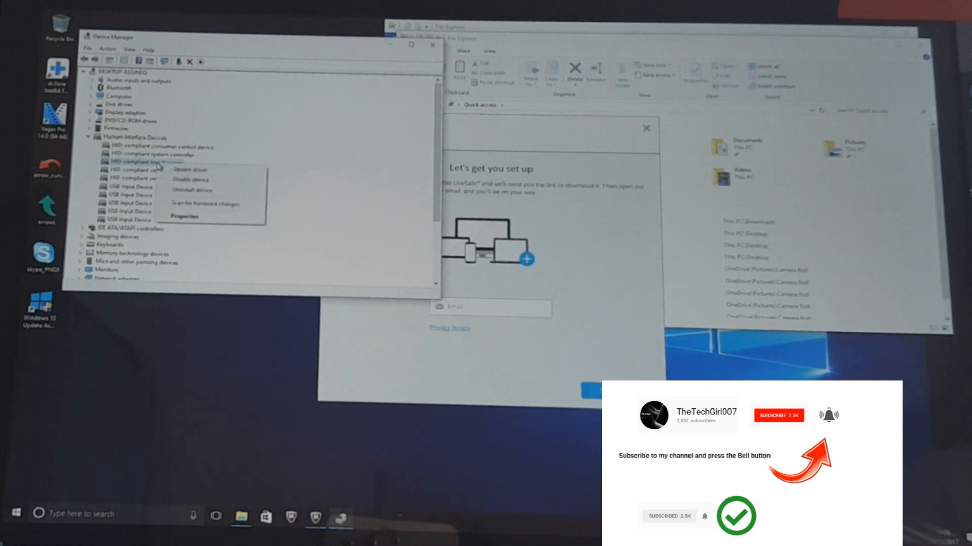
pyautogui.click(192, 180)
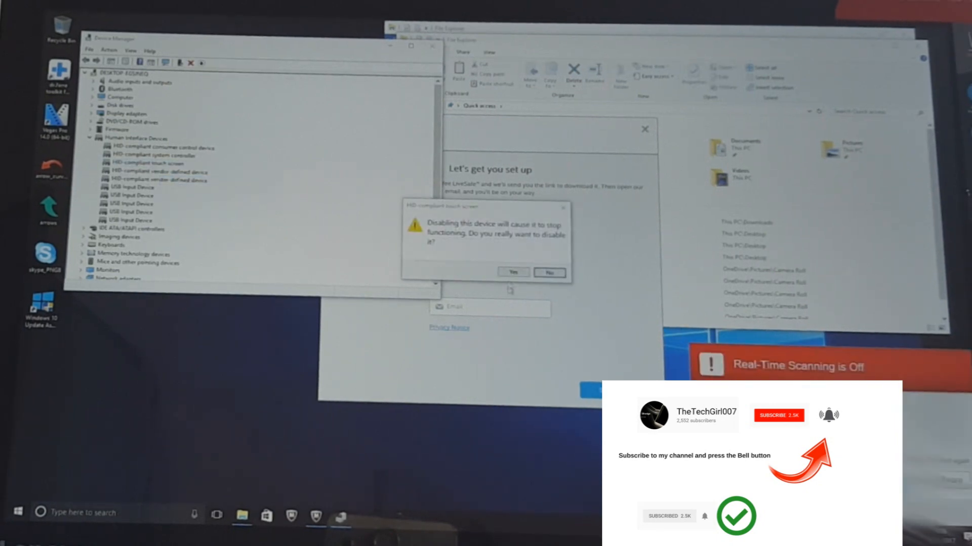
pyautogui.click(512, 272)
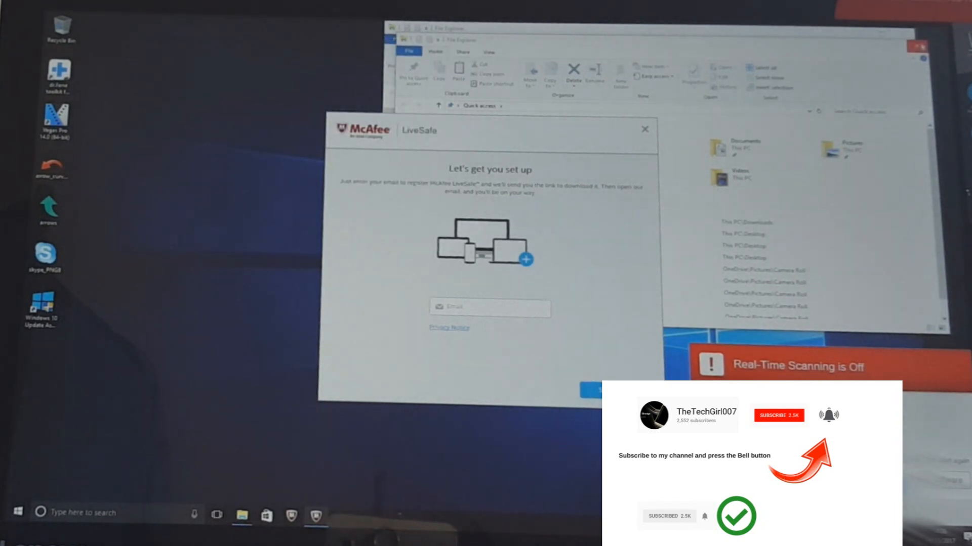
# Step: Close File Explorer and the McAfee LiveSafe setup window, clearing the desktop
pyautogui.click(918, 46)
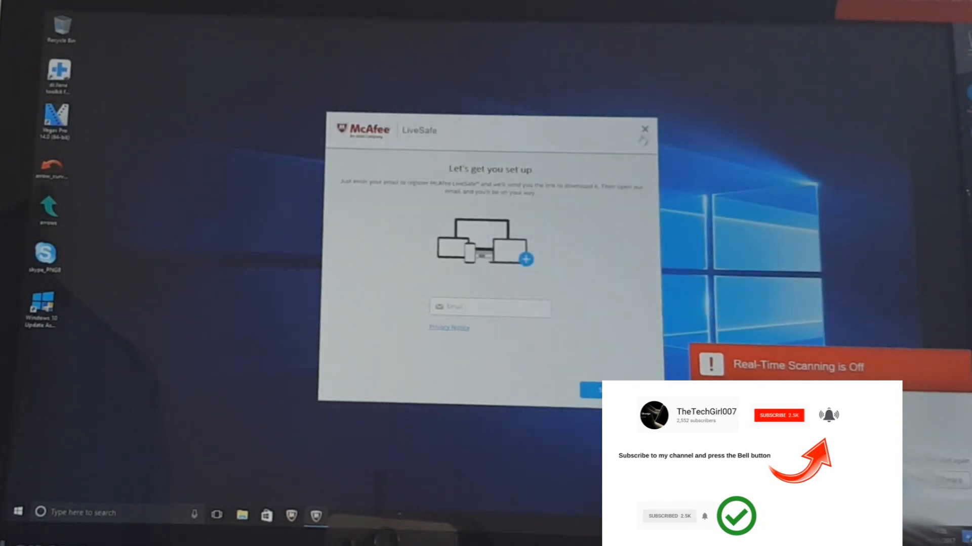
pyautogui.click(643, 128)
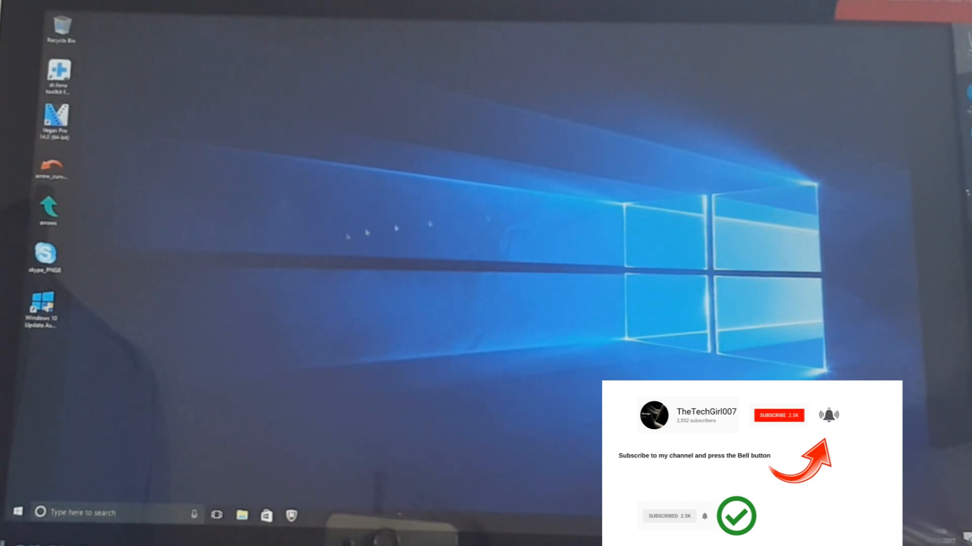
pyautogui.moveTo(344, 210)
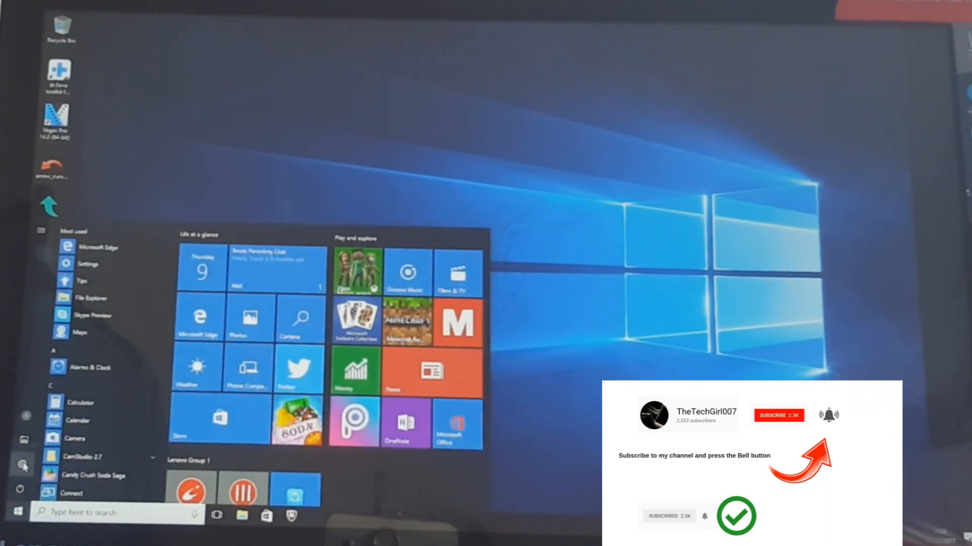
# Step: Go to Settings > Update & security, reaching the Windows Update page
pyautogui.click(87, 264)
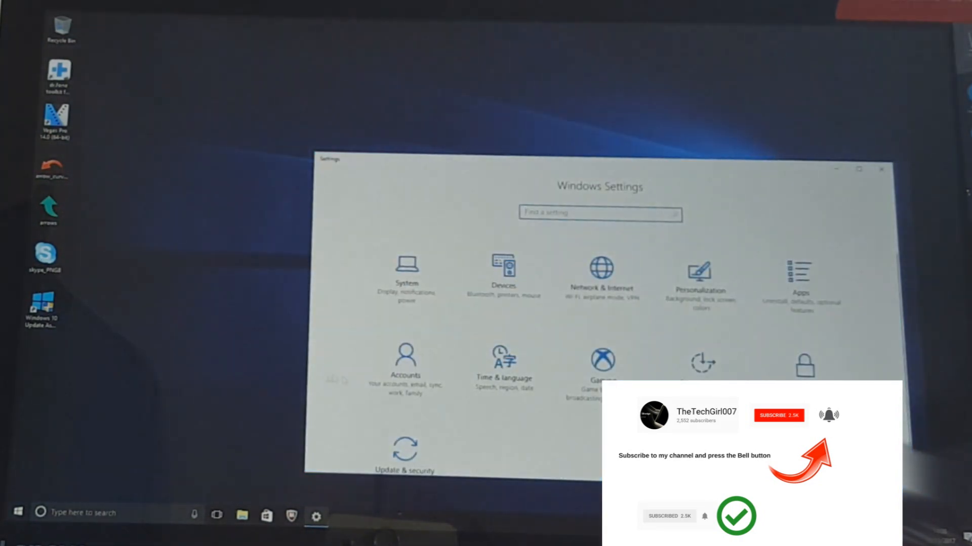
pyautogui.click(404, 451)
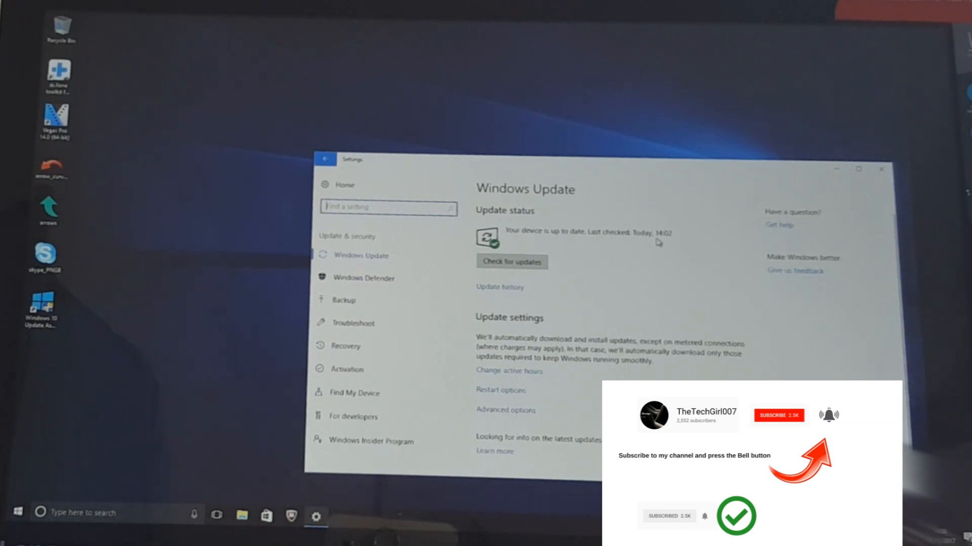
pyautogui.moveTo(574, 290)
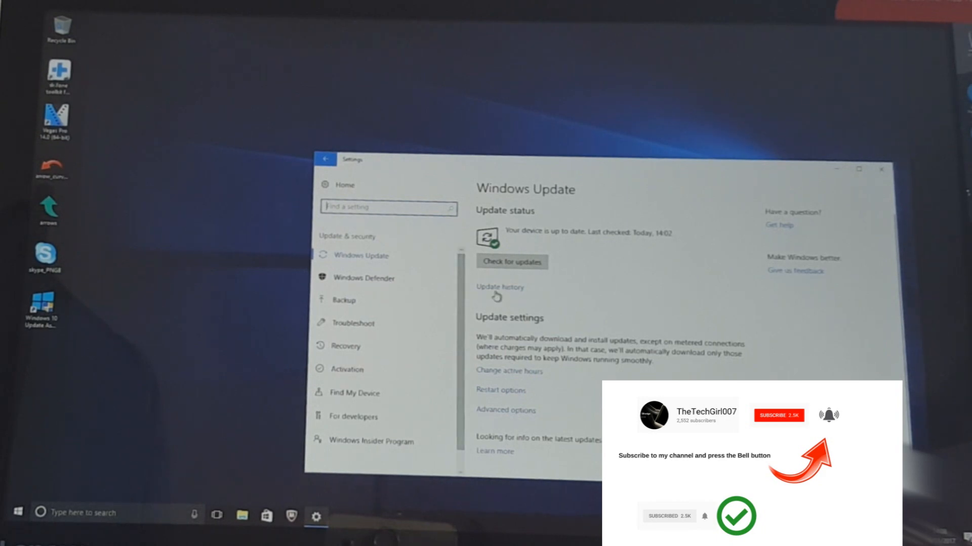
# Step: View Update history and scroll to the Driver Updates showing failed NVIDIA and Intel installs
pyautogui.click(499, 286)
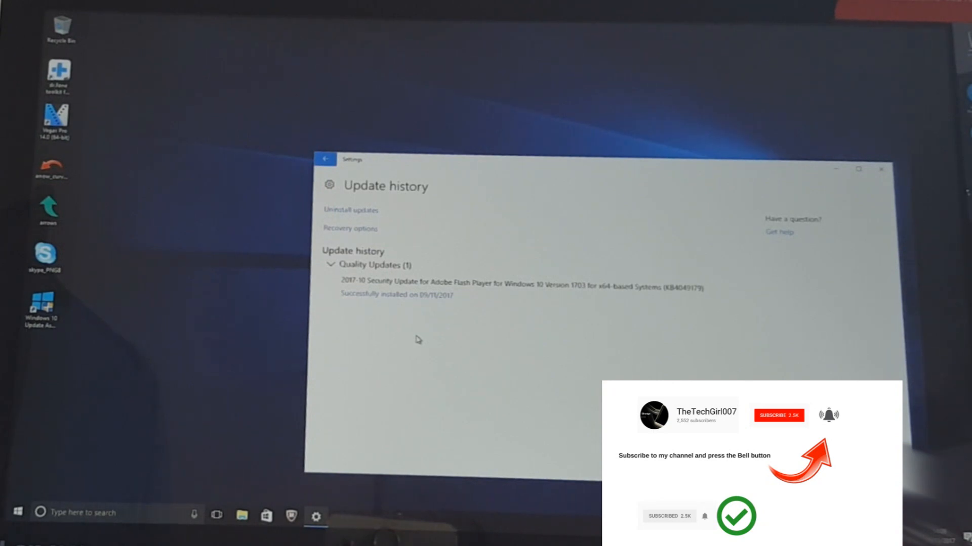
pyautogui.scroll(-3)
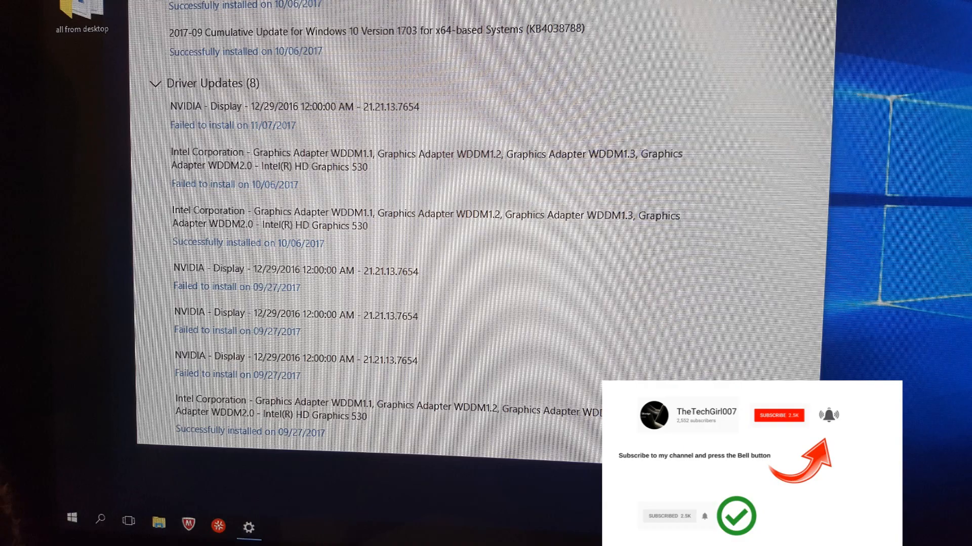